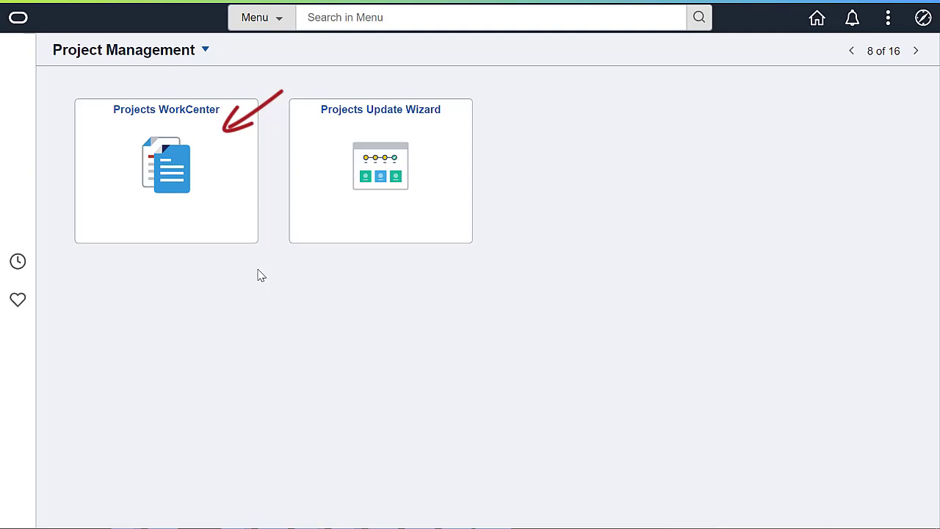
mouse_move(232, 172)
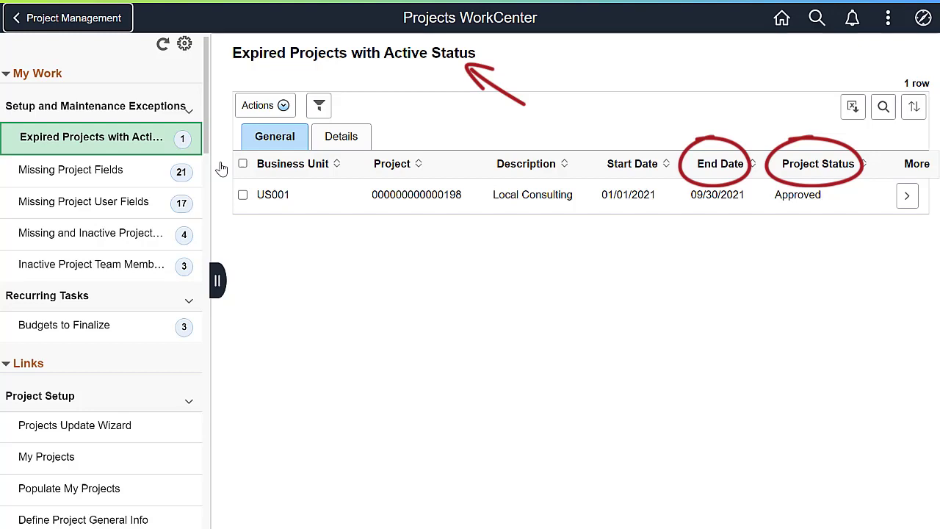
- Change the expired Local Consulting project's status through Actions > Update Status and confirm
left_click(242, 194)
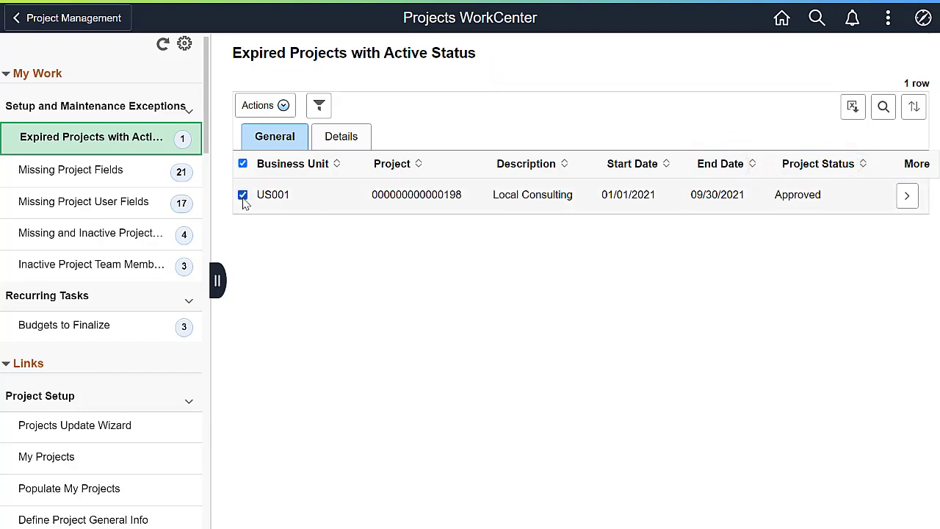
mouse_move(285, 105)
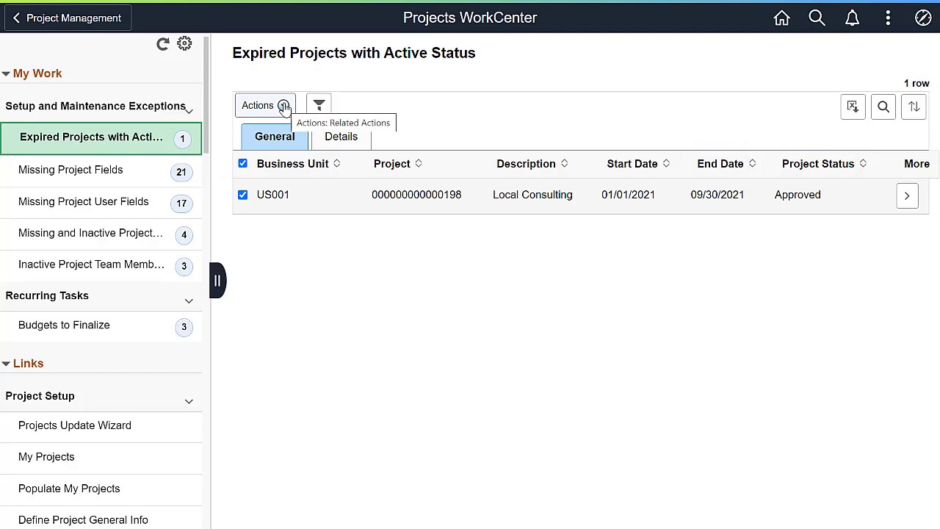
left_click(284, 105)
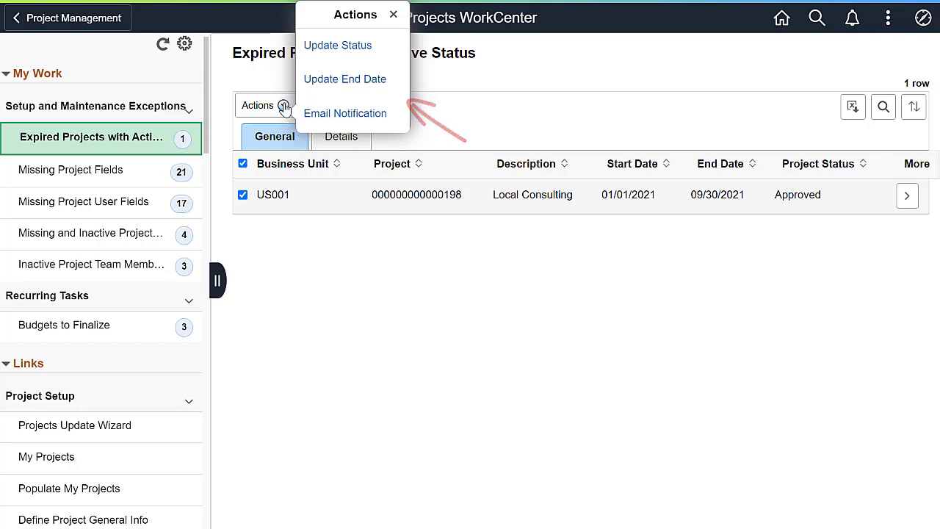
left_click(337, 45)
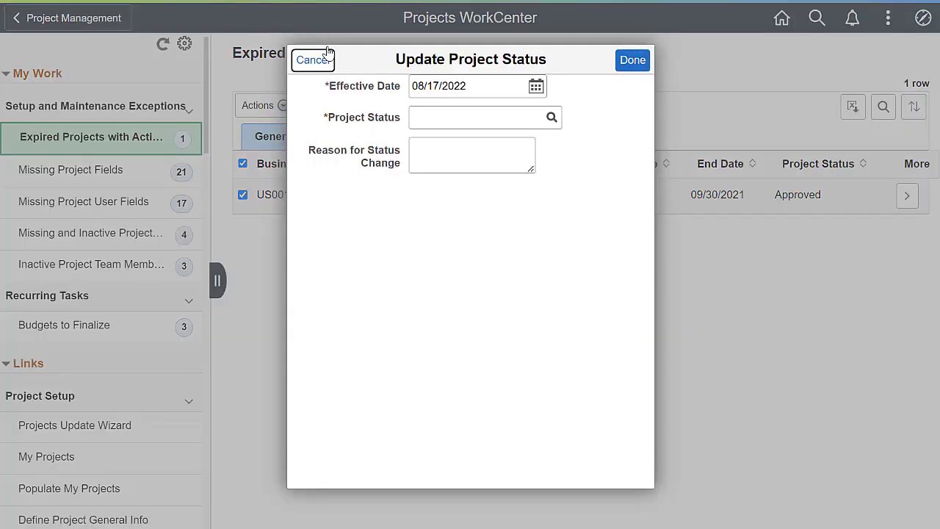
type("C")
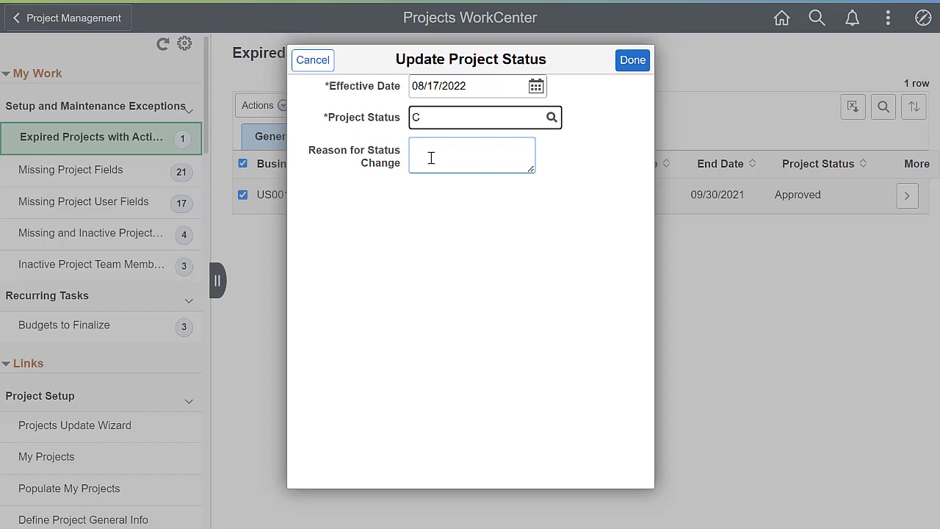
left_click(632, 60)
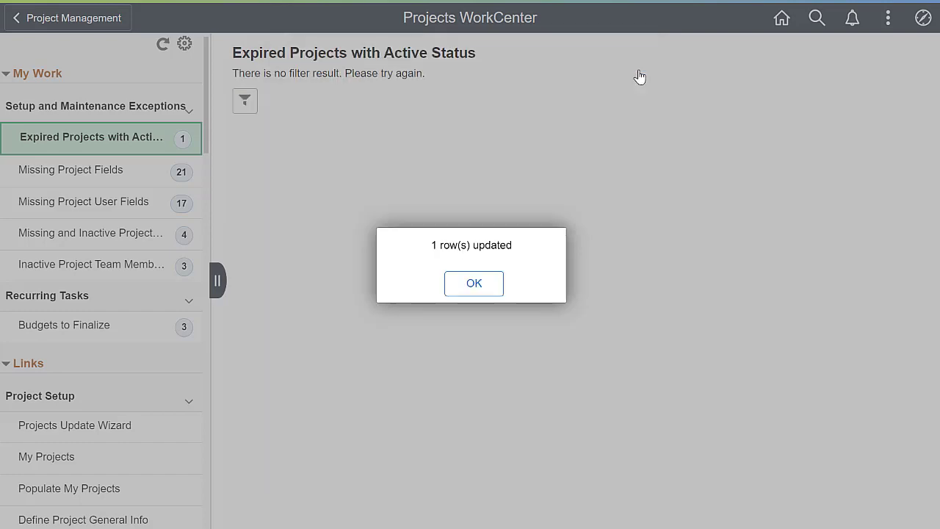
left_click(473, 284)
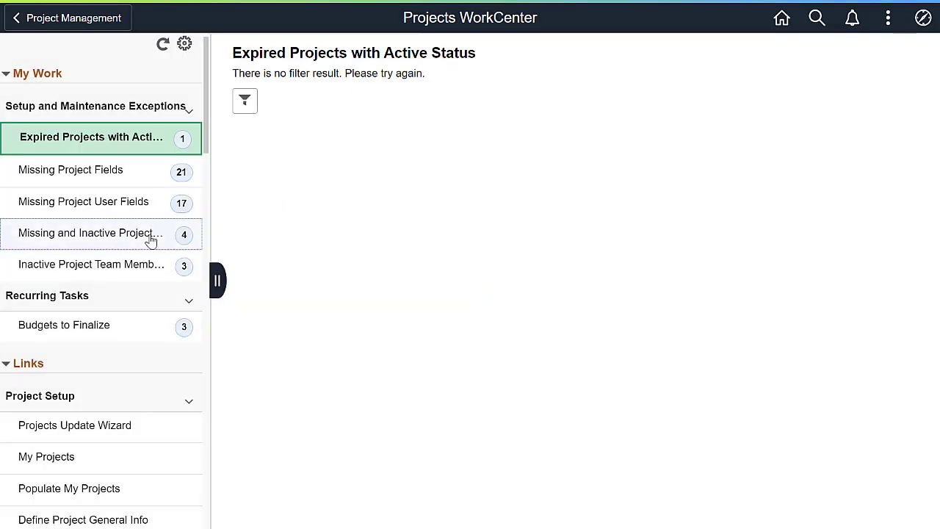
- List projects with missing managers, check Year 1 Support and Hourly Training, and open Actions
left_click(88, 232)
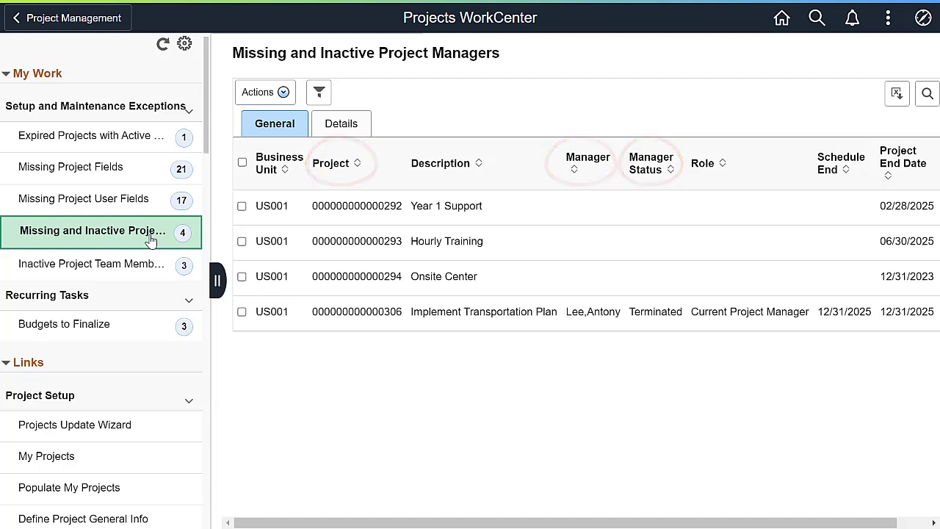
left_click(241, 206)
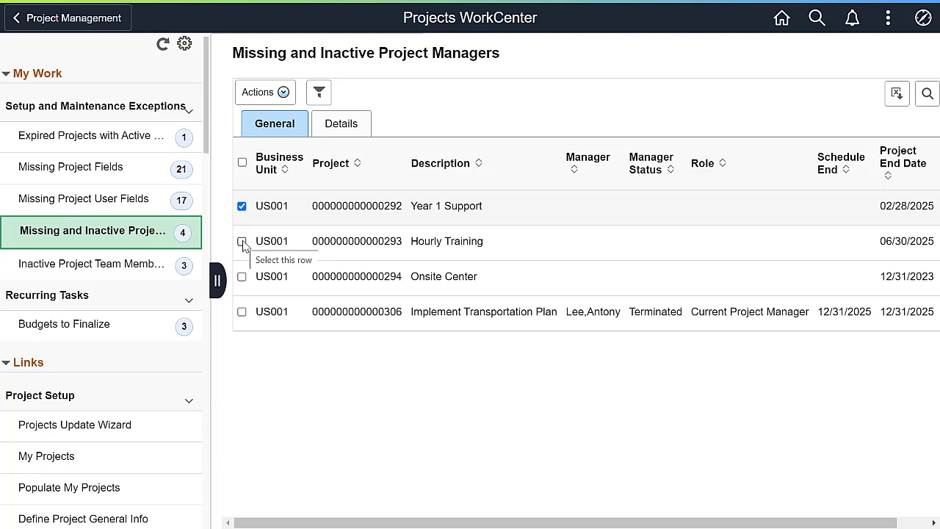
left_click(242, 241)
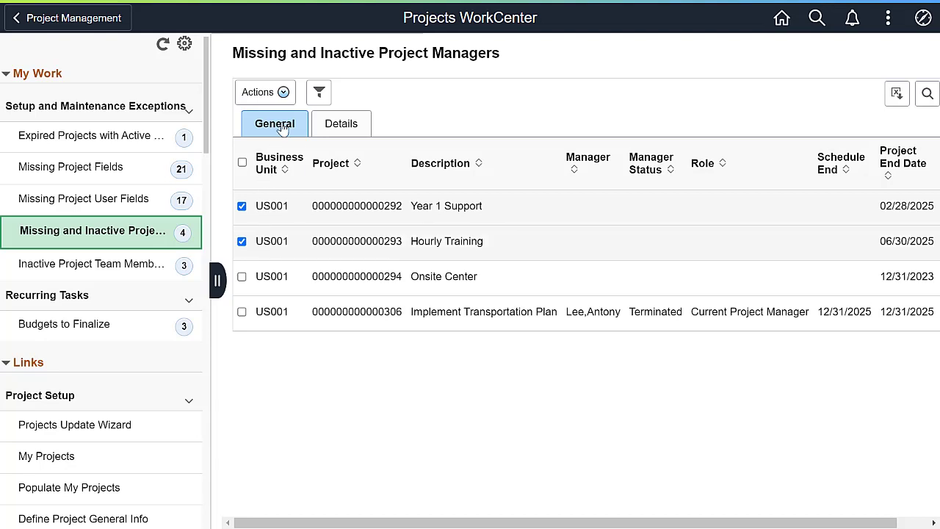
left_click(284, 92)
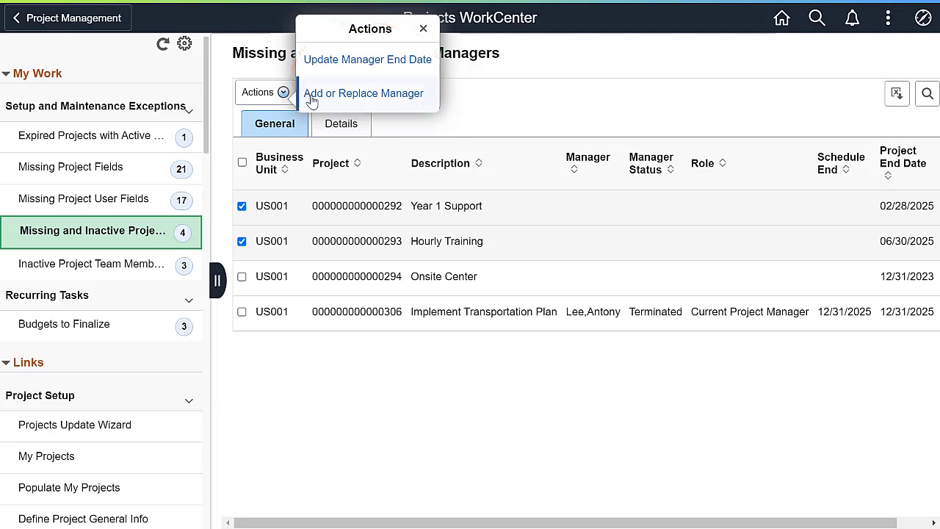
left_click(363, 92)
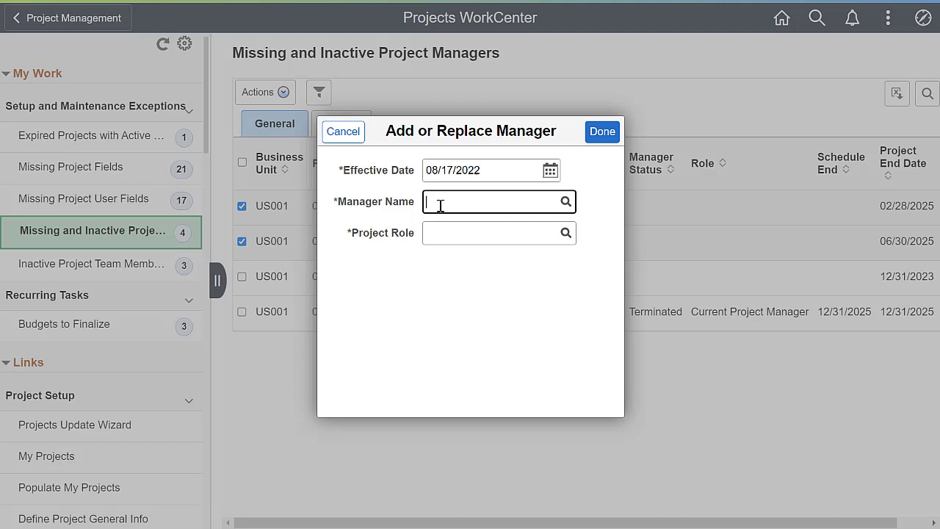
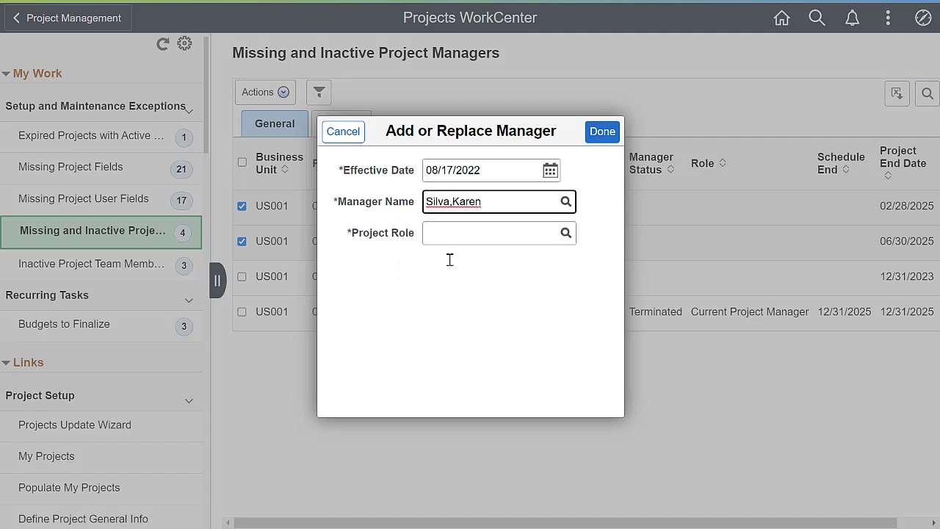
type("Project Manager")
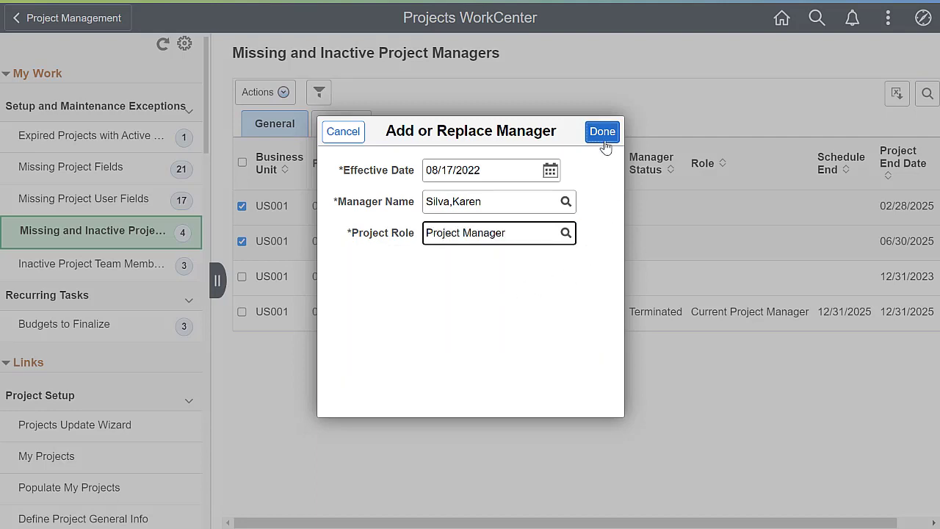
left_click(64, 324)
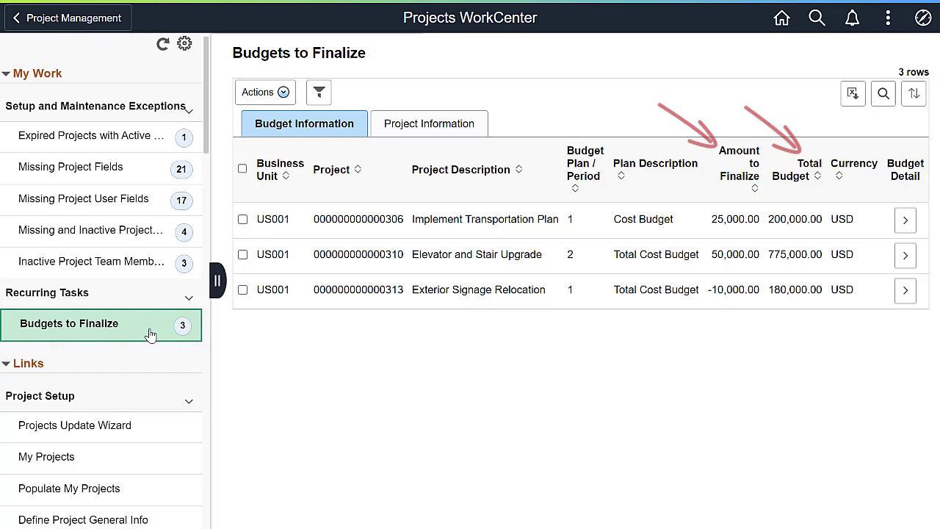
- Finalize the Implement Transportation Plan and Elevator and Stair Upgrade budgets and confirm scheduling
left_click(242, 219)
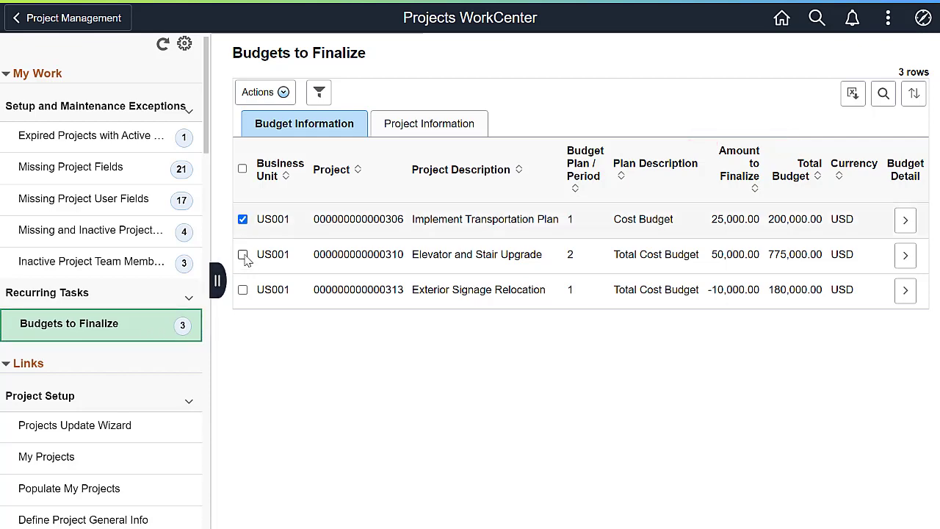
left_click(282, 92)
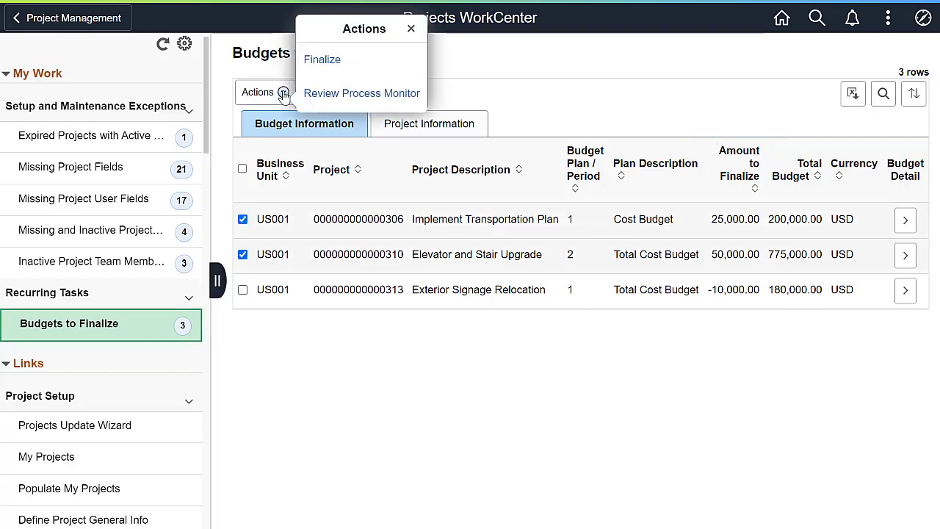
left_click(326, 60)
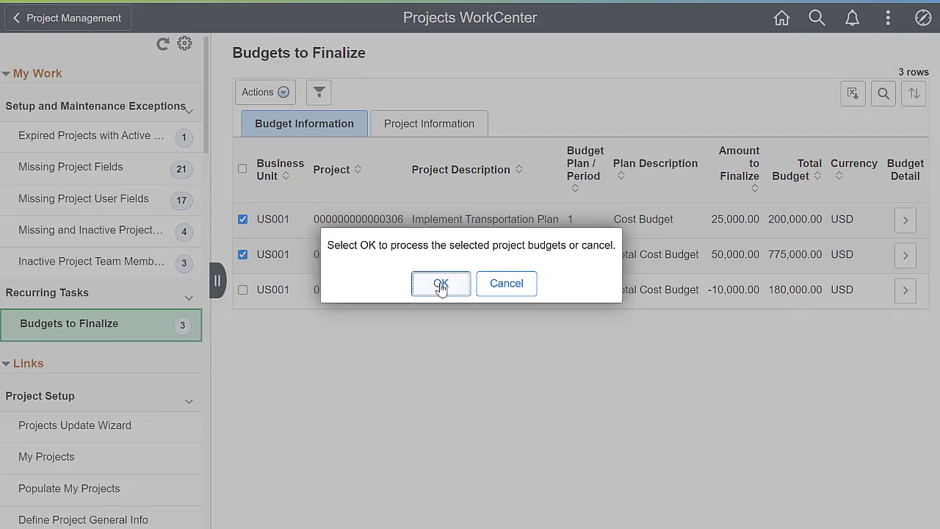
left_click(441, 284)
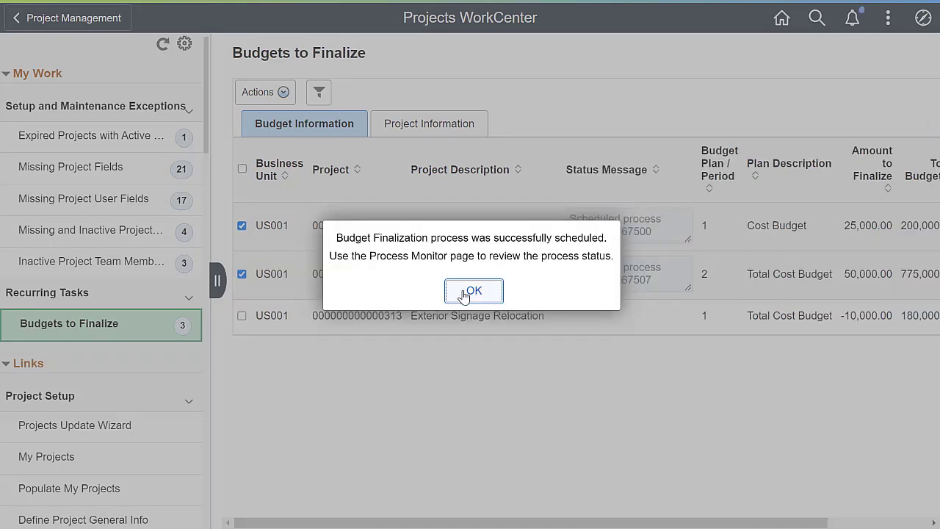
left_click(473, 290)
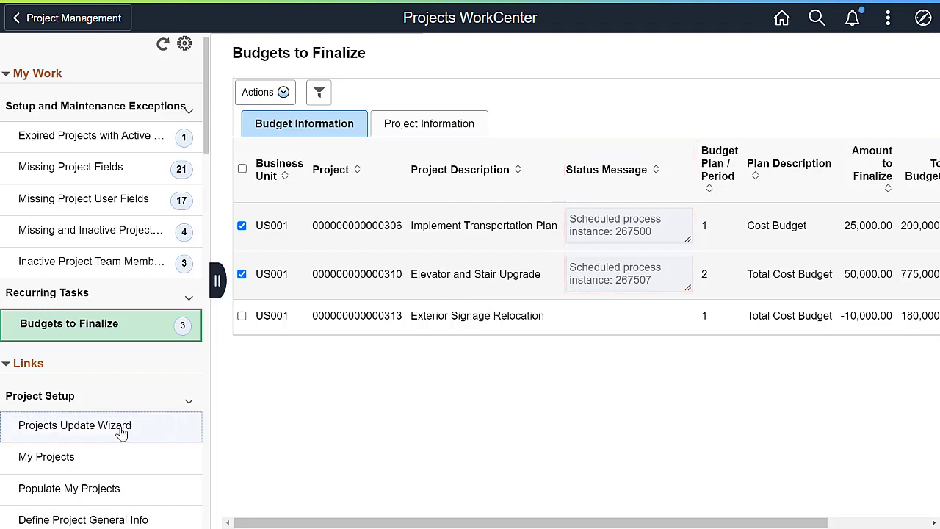
- Start a Projects Update Wizard end-date update described 'Project Exten…' and advance to step two
left_click(79, 425)
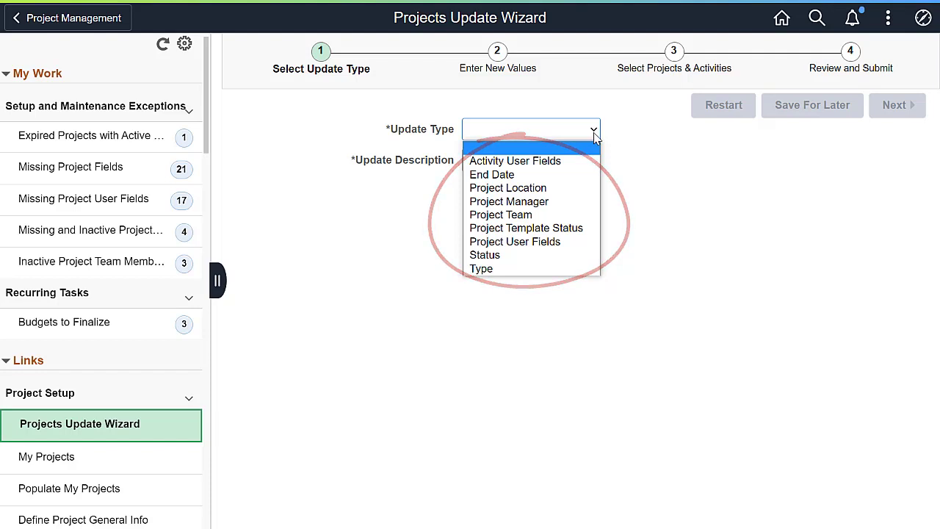
left_click(491, 174)
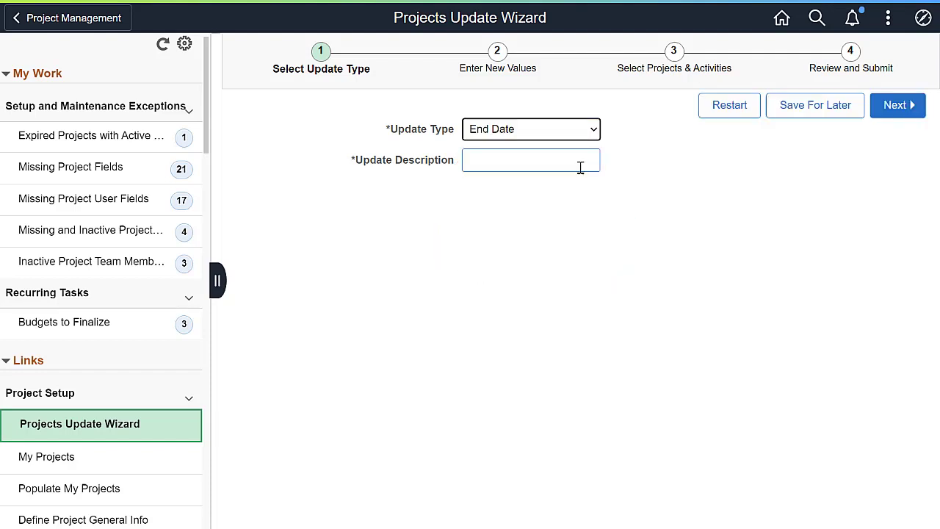
type("Project Exten")
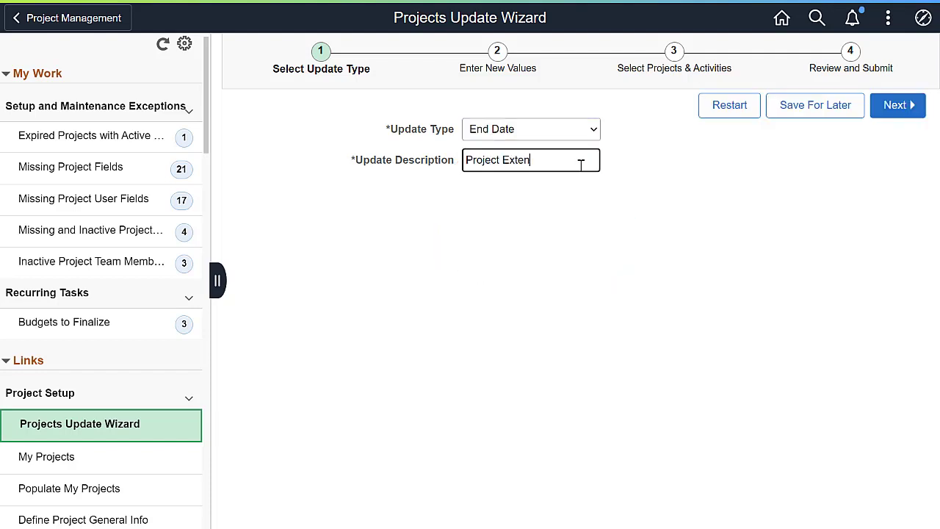
left_click(897, 105)
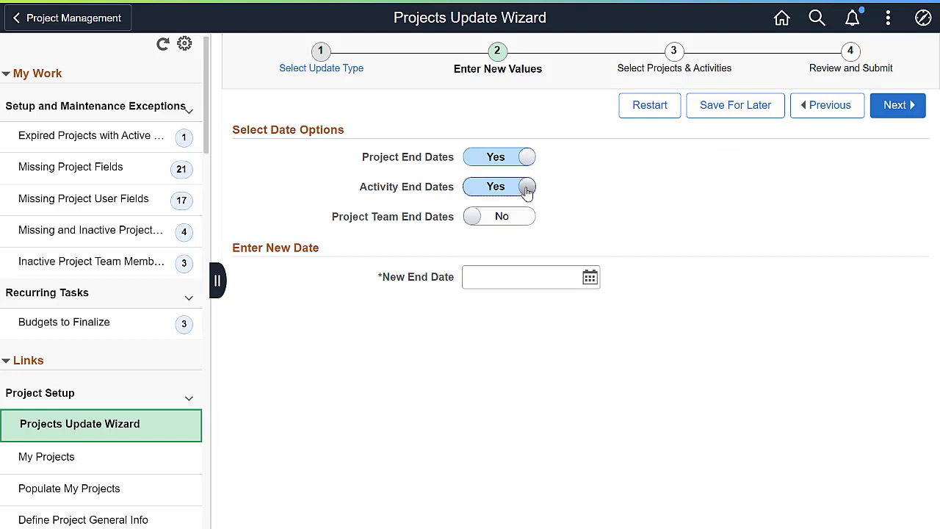
- Set the new end date to 12/31/2026 and continue to project selection
left_click(499, 216)
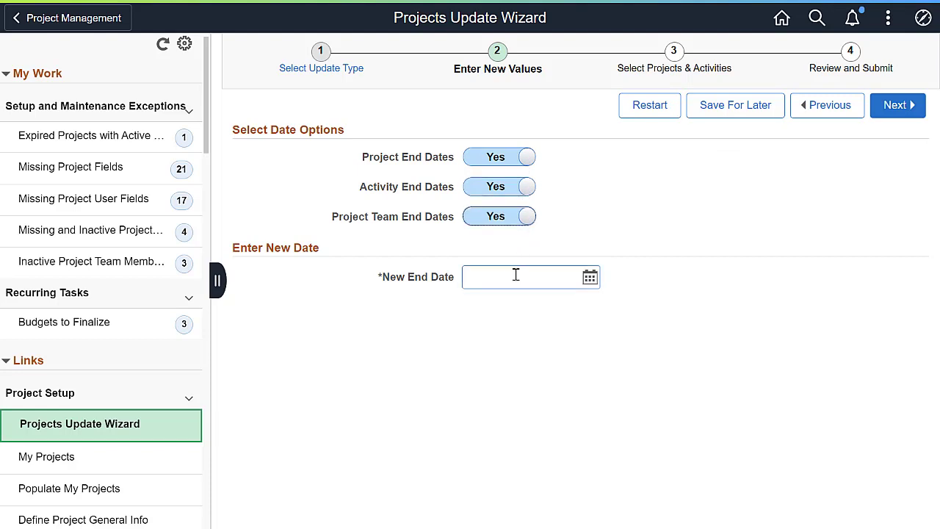
type("12/31/2026")
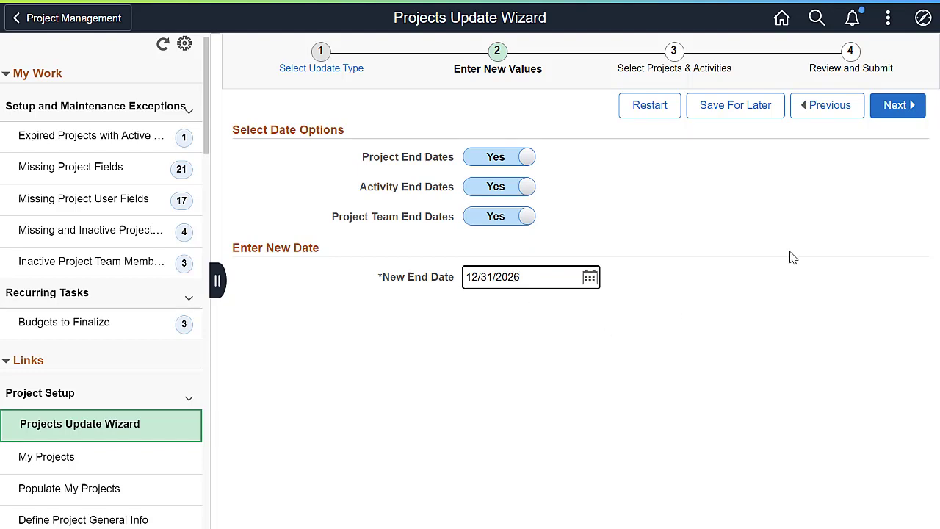
left_click(898, 105)
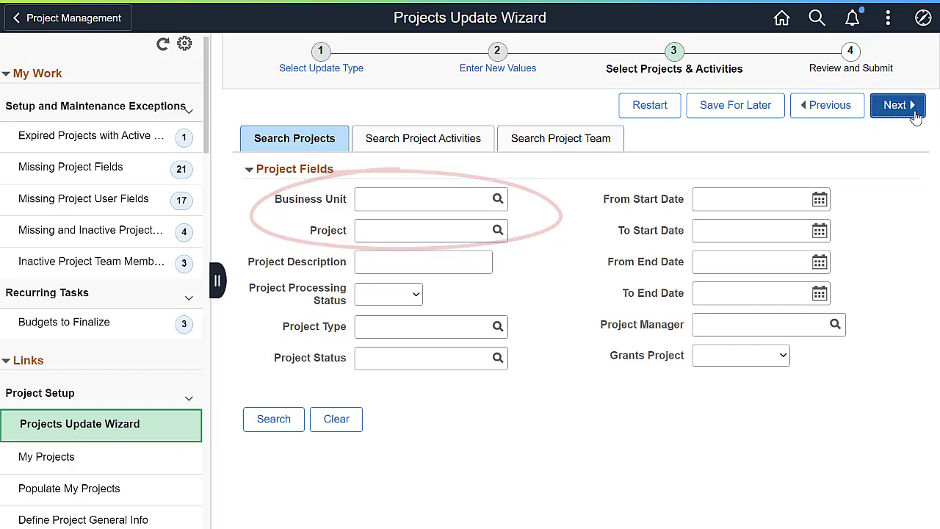
type("US")
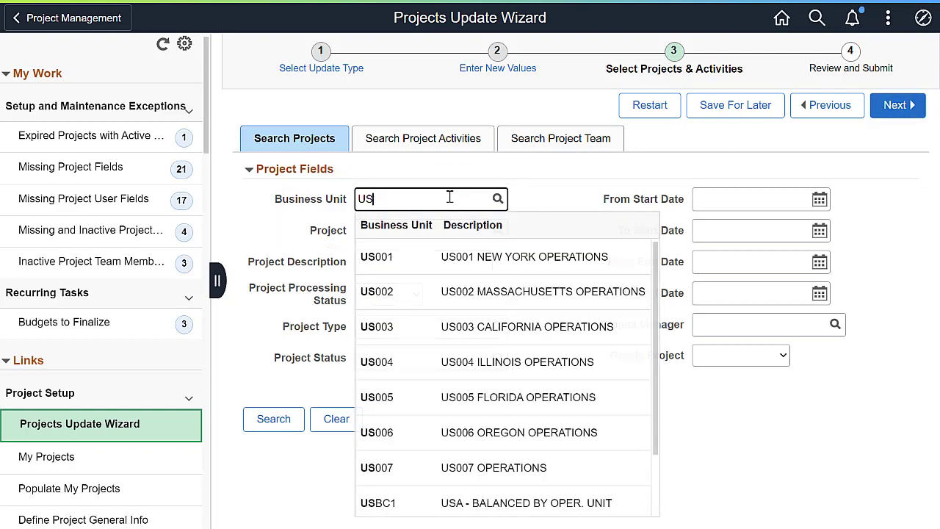
left_click(376, 256)
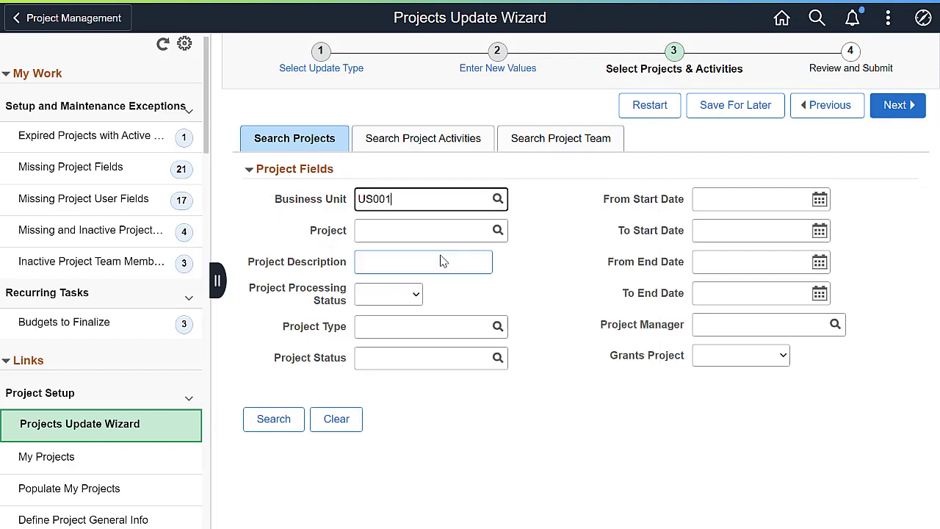
type("0")
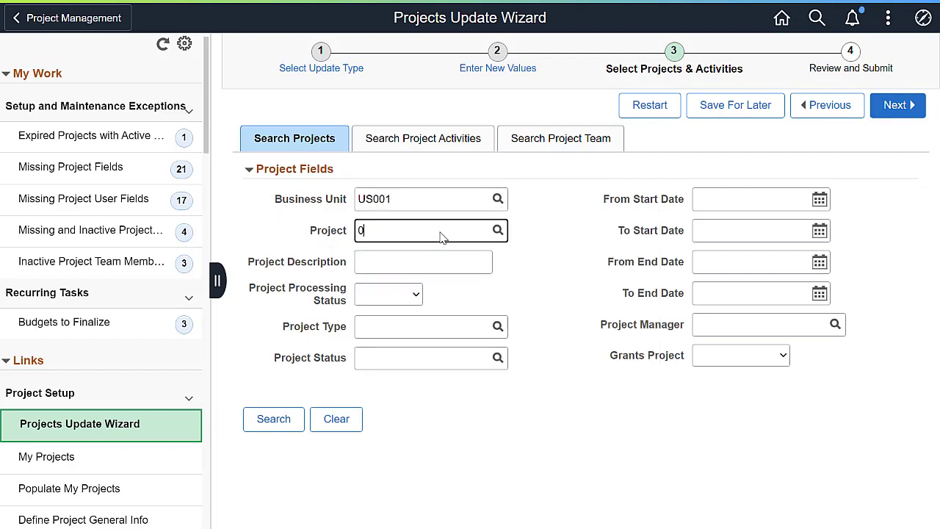
type("00000000000030")
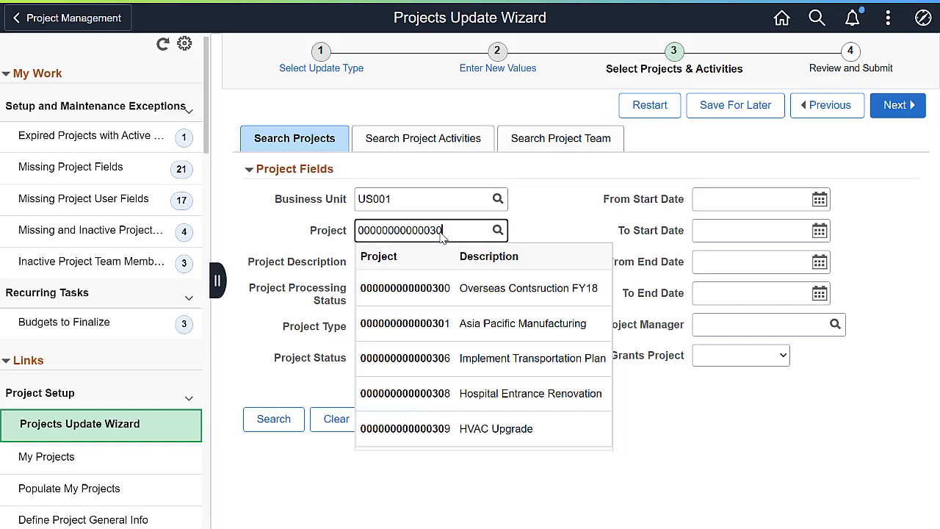
left_click(405, 393)
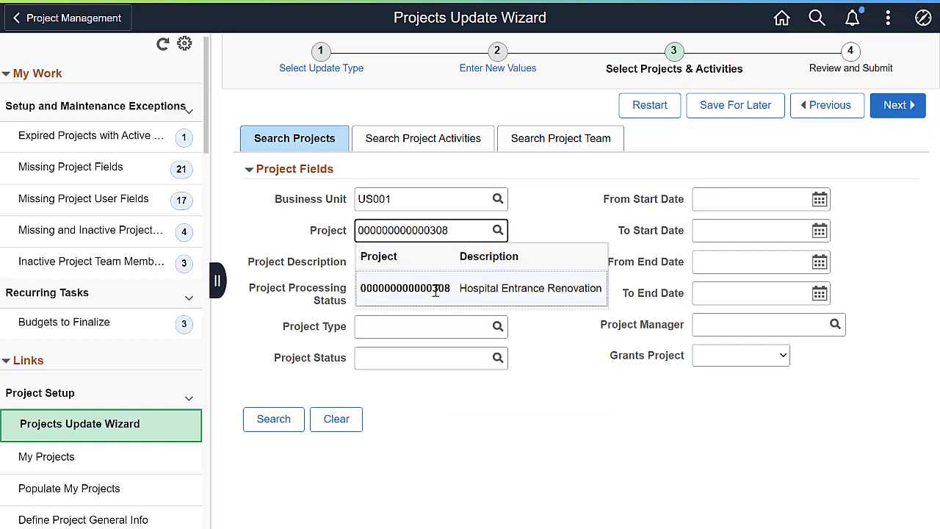
left_click(274, 419)
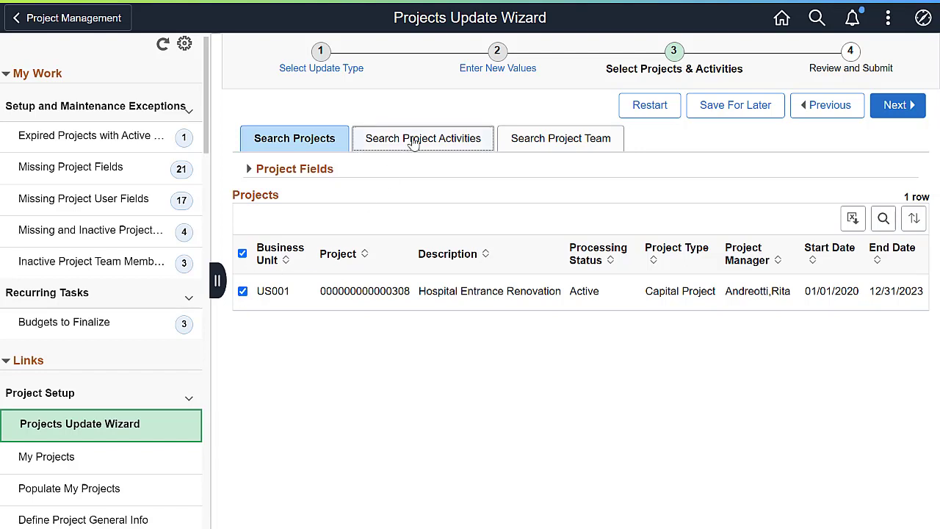
left_click(423, 138)
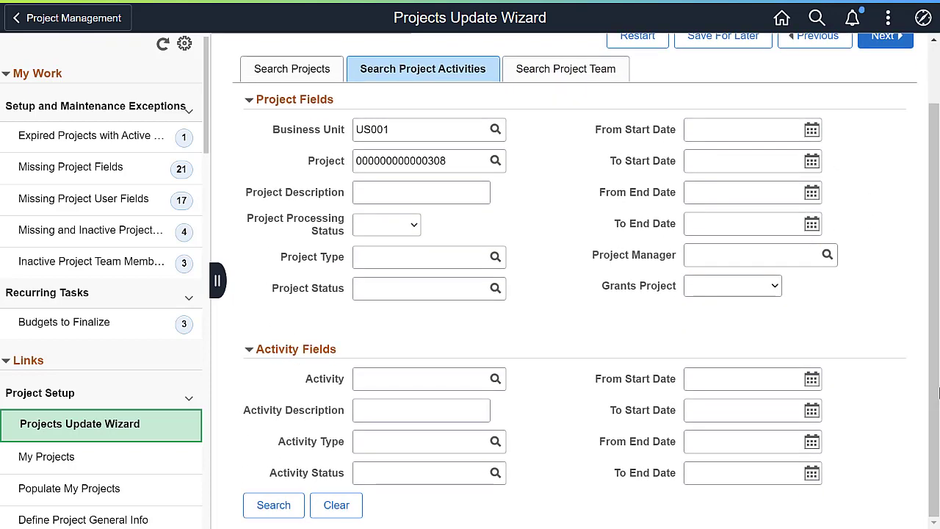
- Search for and select all five project activities and all three team members
left_click(273, 506)
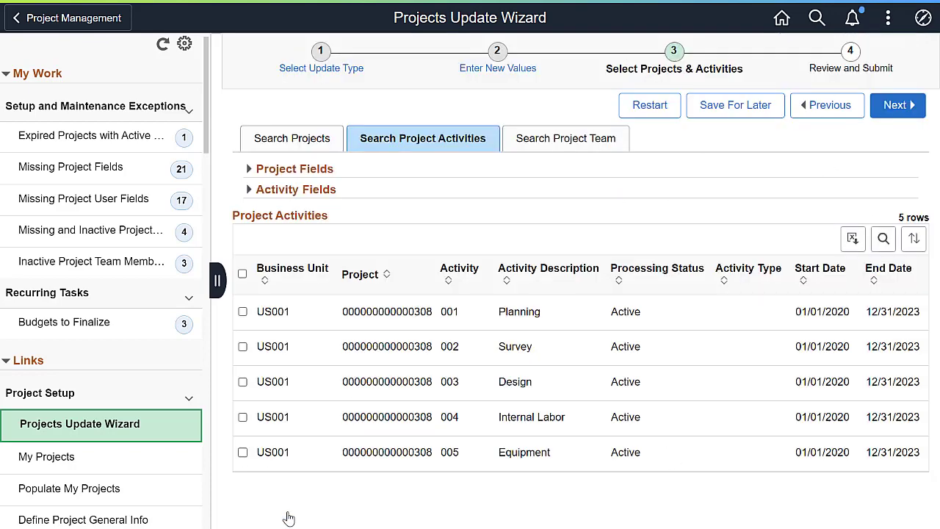
left_click(242, 273)
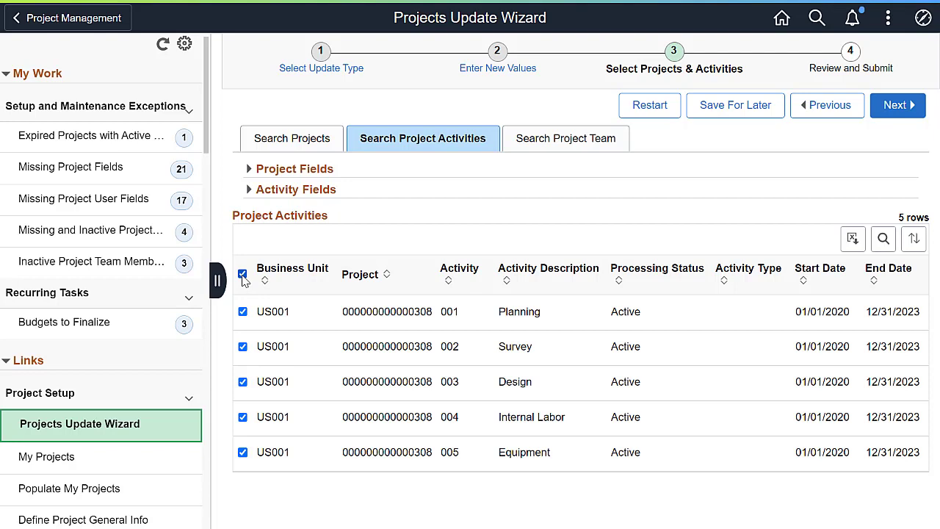
mouse_move(554, 149)
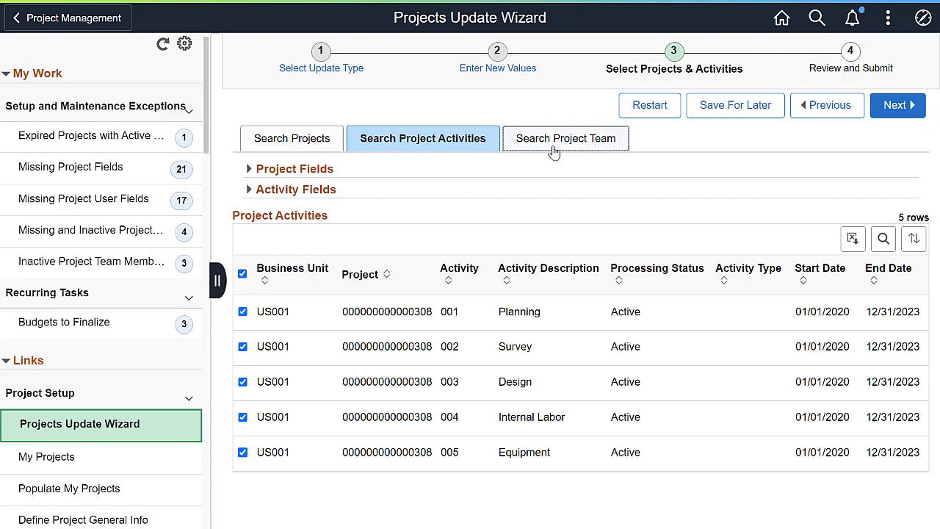
left_click(566, 138)
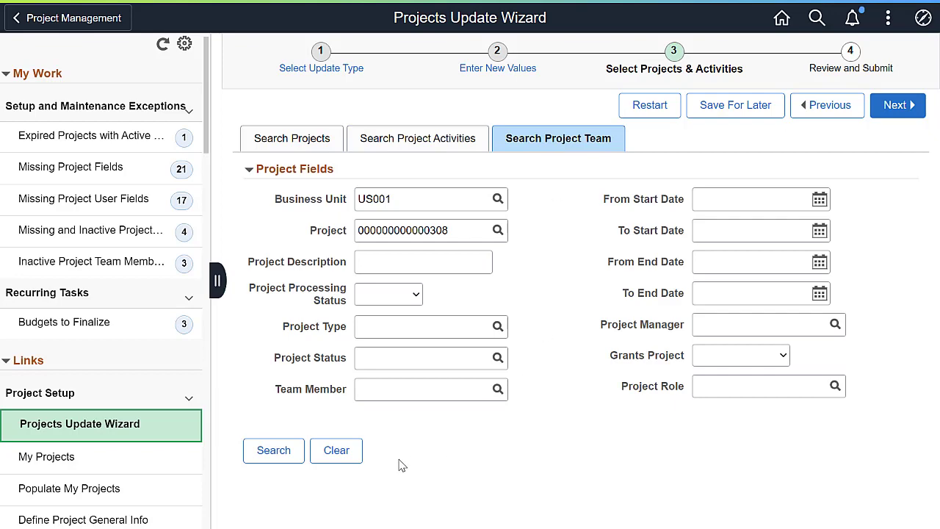
left_click(272, 450)
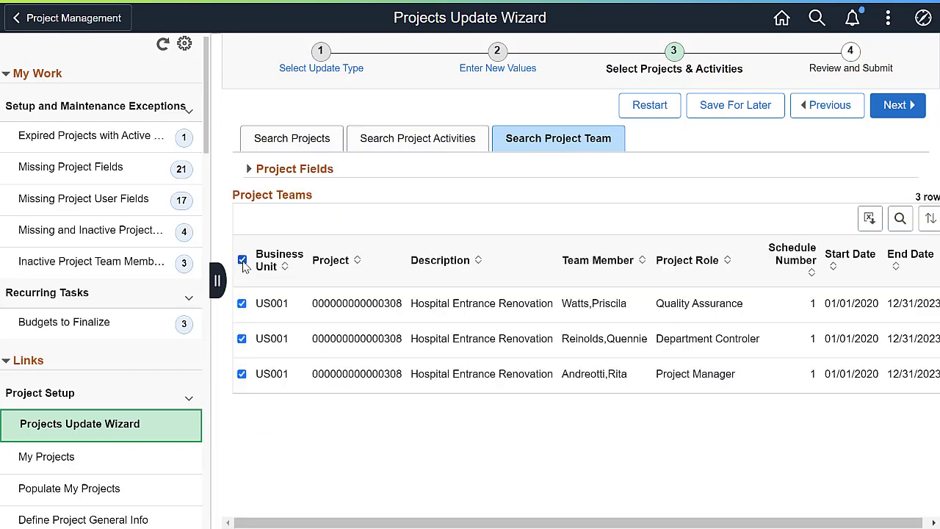
left_click(895, 105)
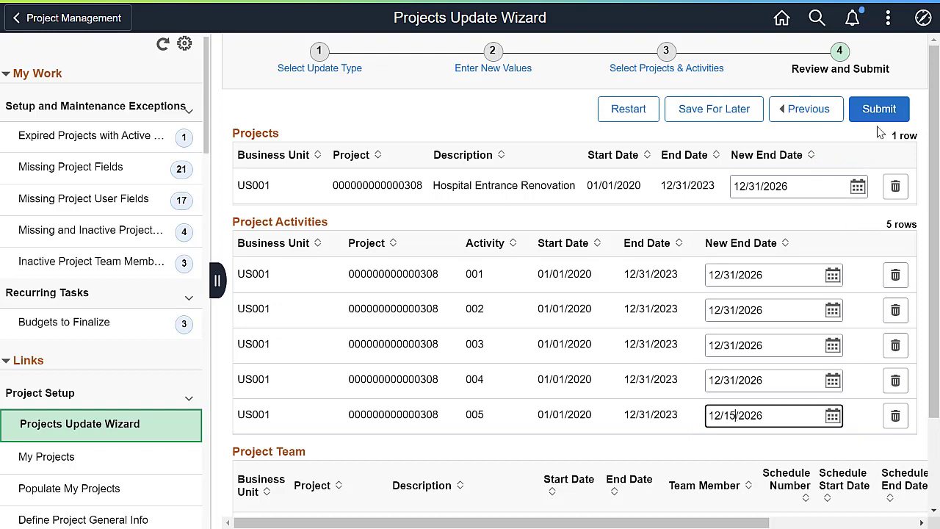
- Submit the end-date update from the Review and Submit page
left_click(879, 109)
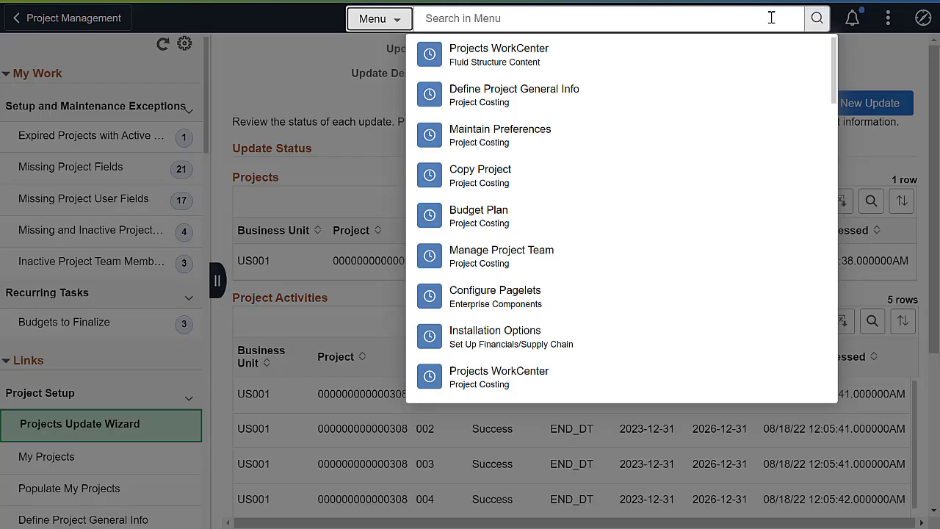
- Search the menu for 'project preferences' and open the Maintain Preferences page
type("project prefere")
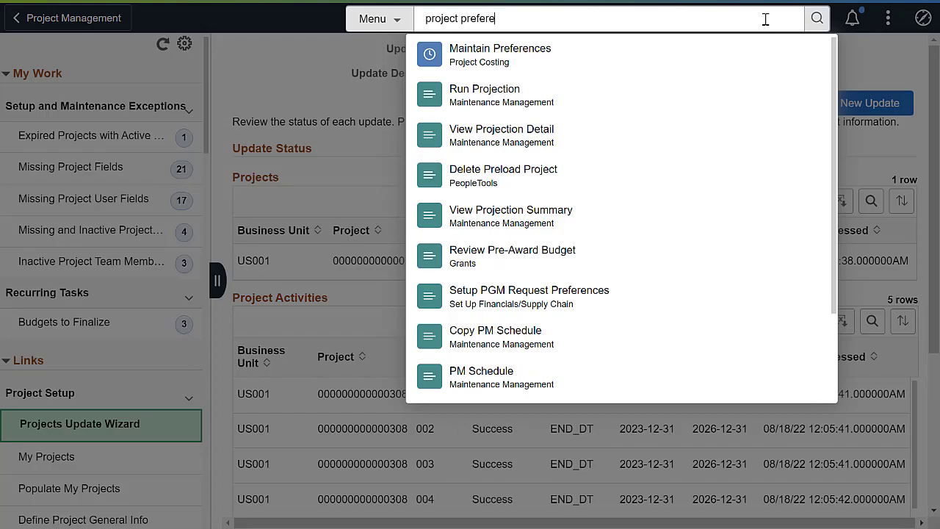
left_click(499, 55)
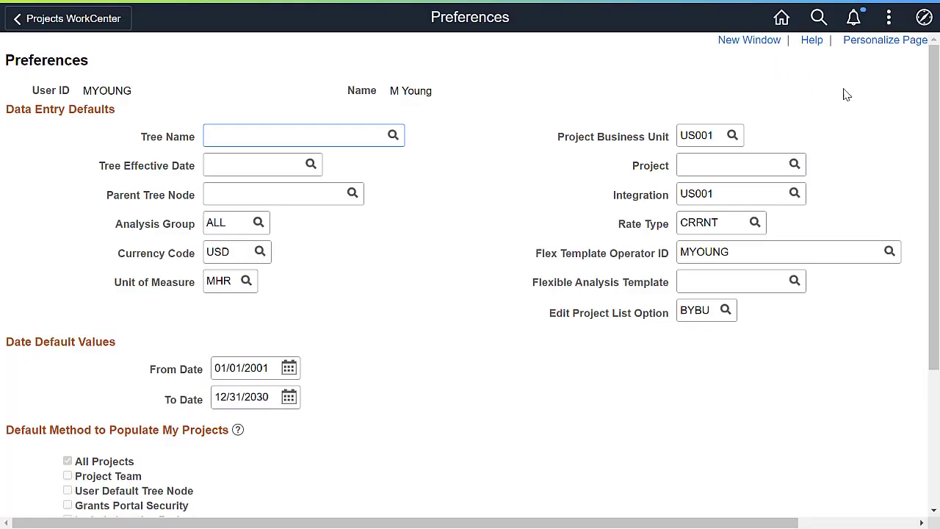
scroll("down", 3)
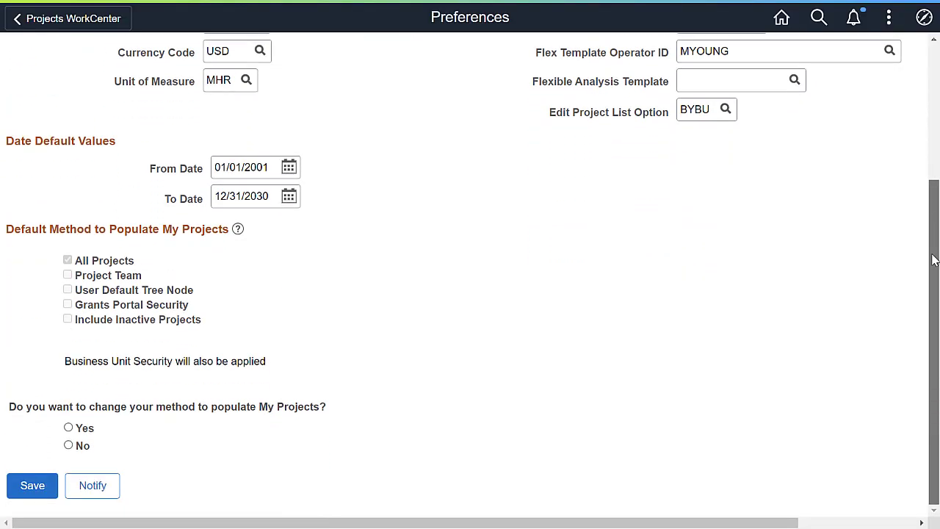